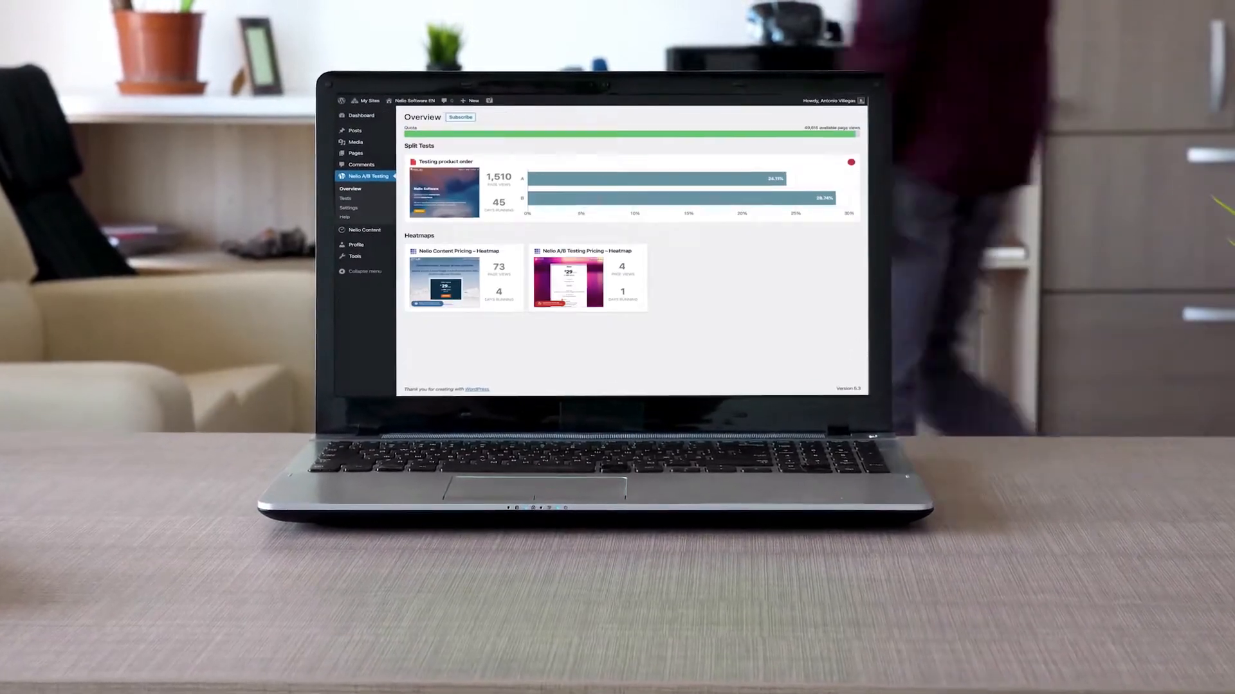
- Start a new split test from the Tests screen via Add Test
click(444, 279)
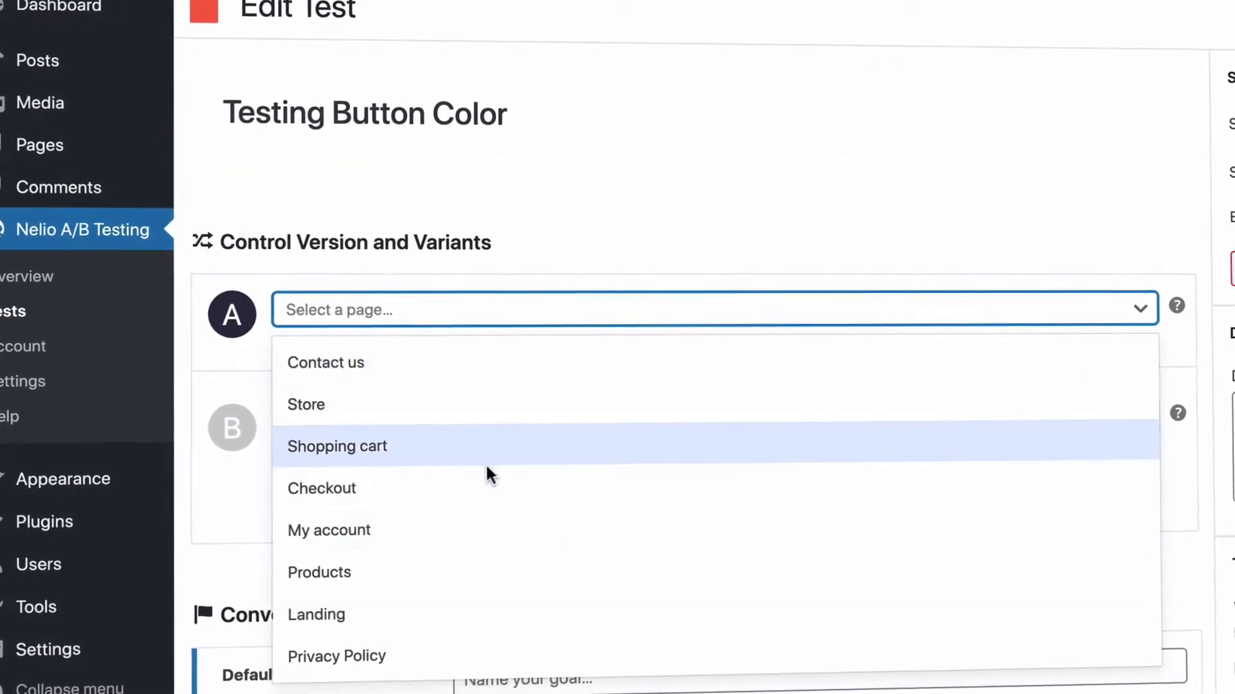
- Set Beyond Smart as control version A and name variant B 'Green Button'
click(316, 614)
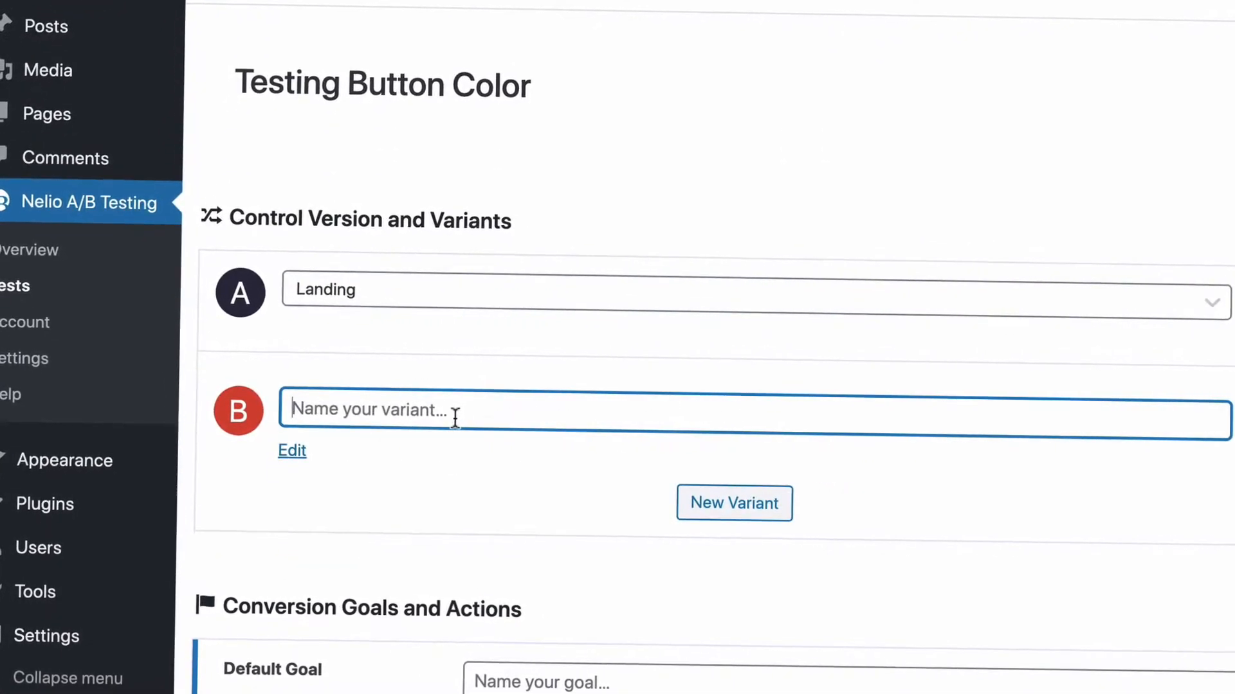
text(Green Button)
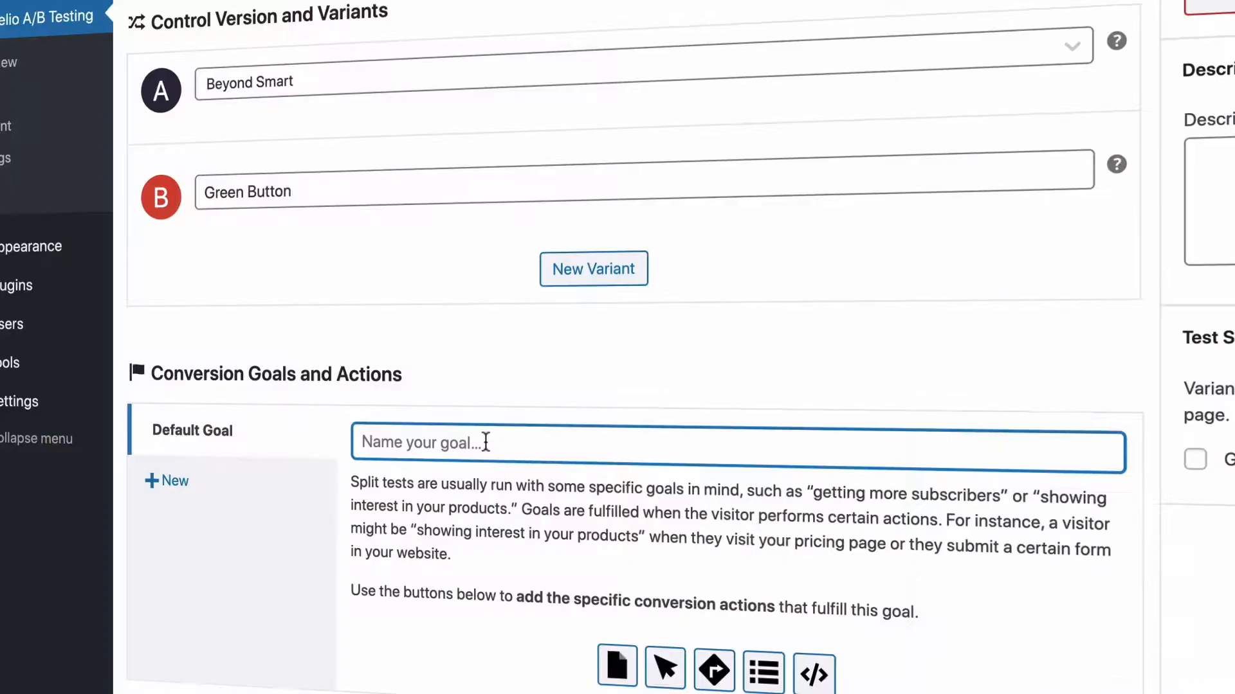
- Add goal 'Getting more clicks' counting clicks on an element picked visually via Explore
text(Getting more clicks)
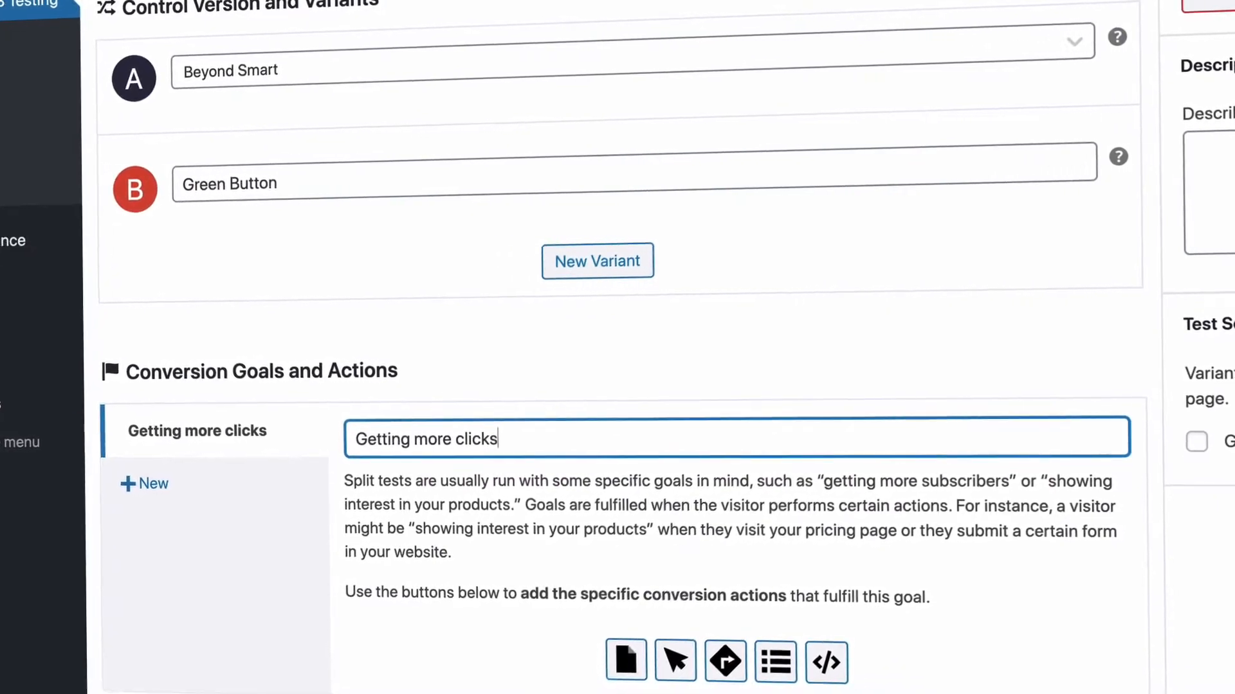
click(675, 662)
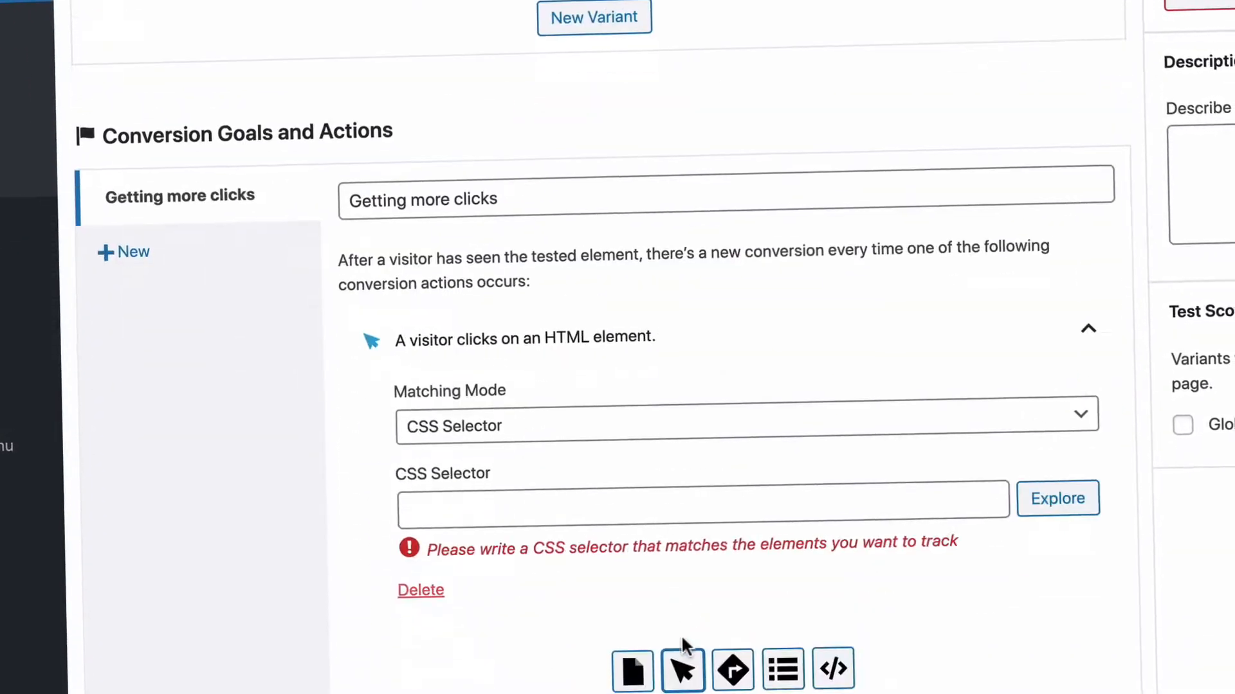
click(1056, 498)
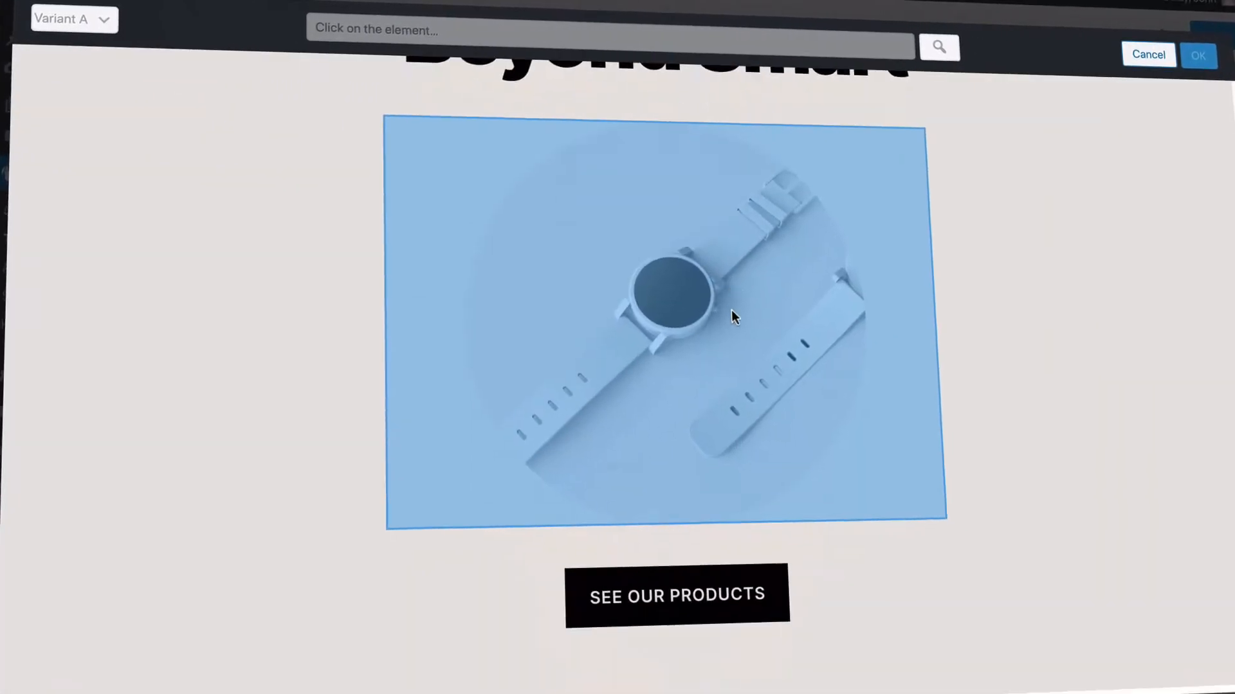
click(675, 594)
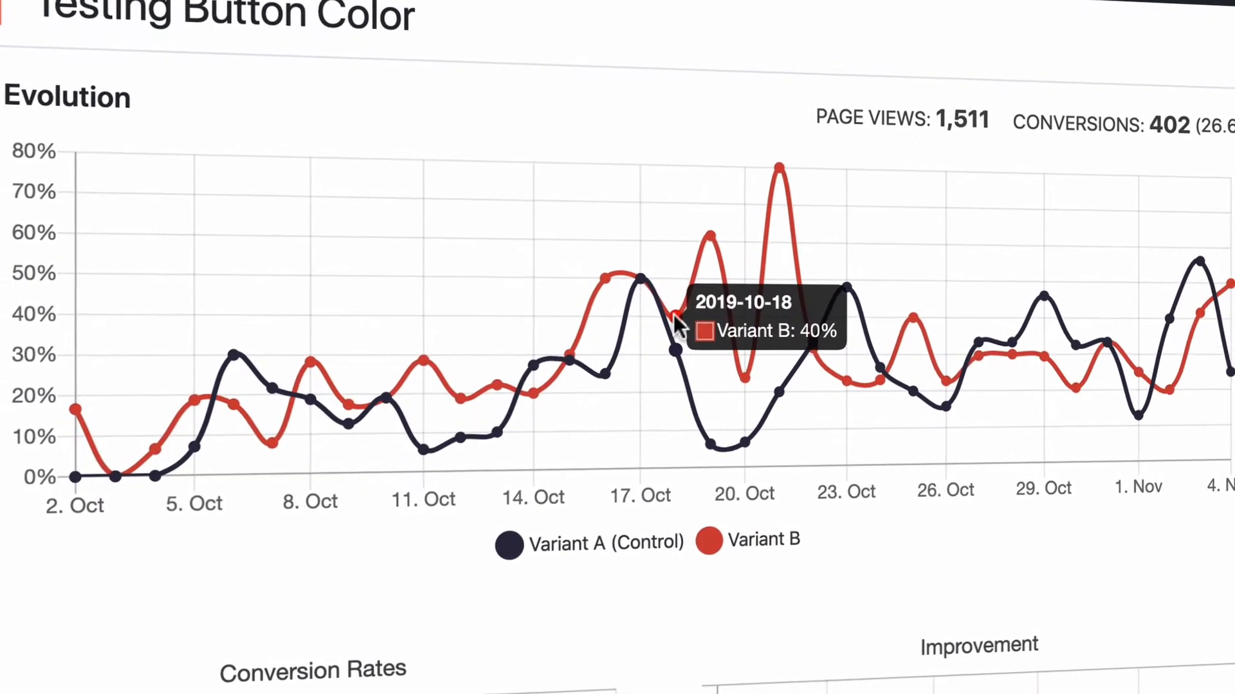
- Review the Evolution, Conversion Rates and Improvement charts showing Variant B 21% better
scroll(down, 3)
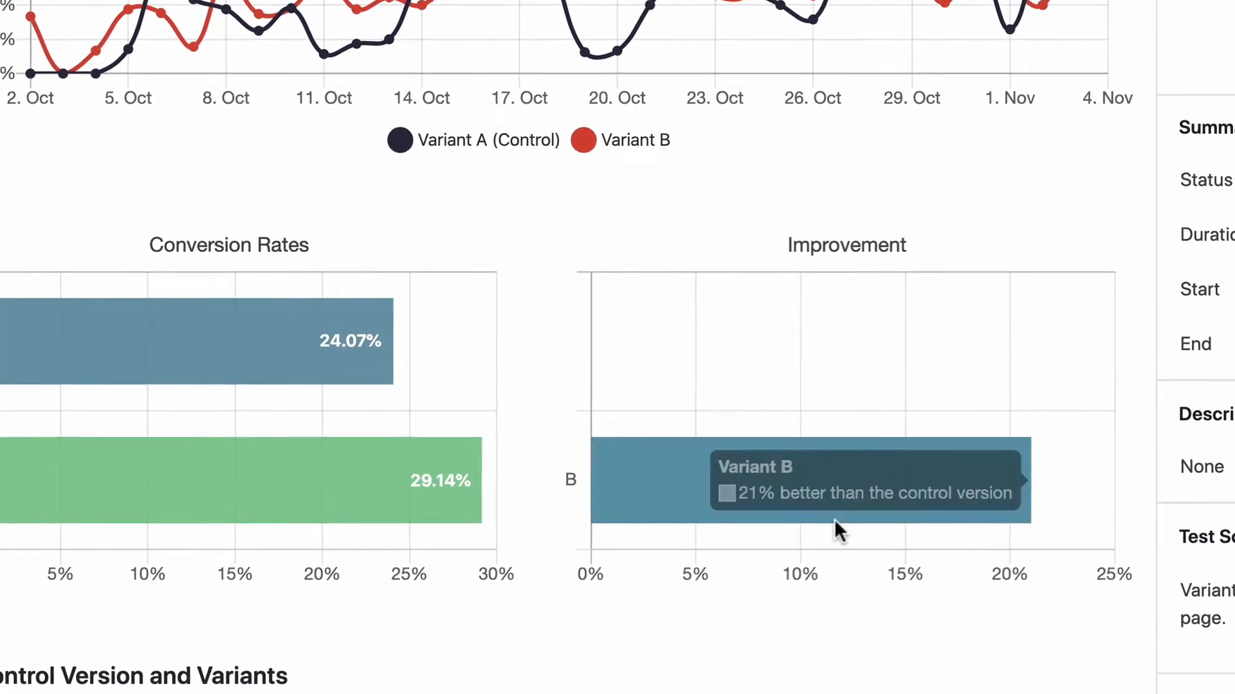
scroll(down, 3)
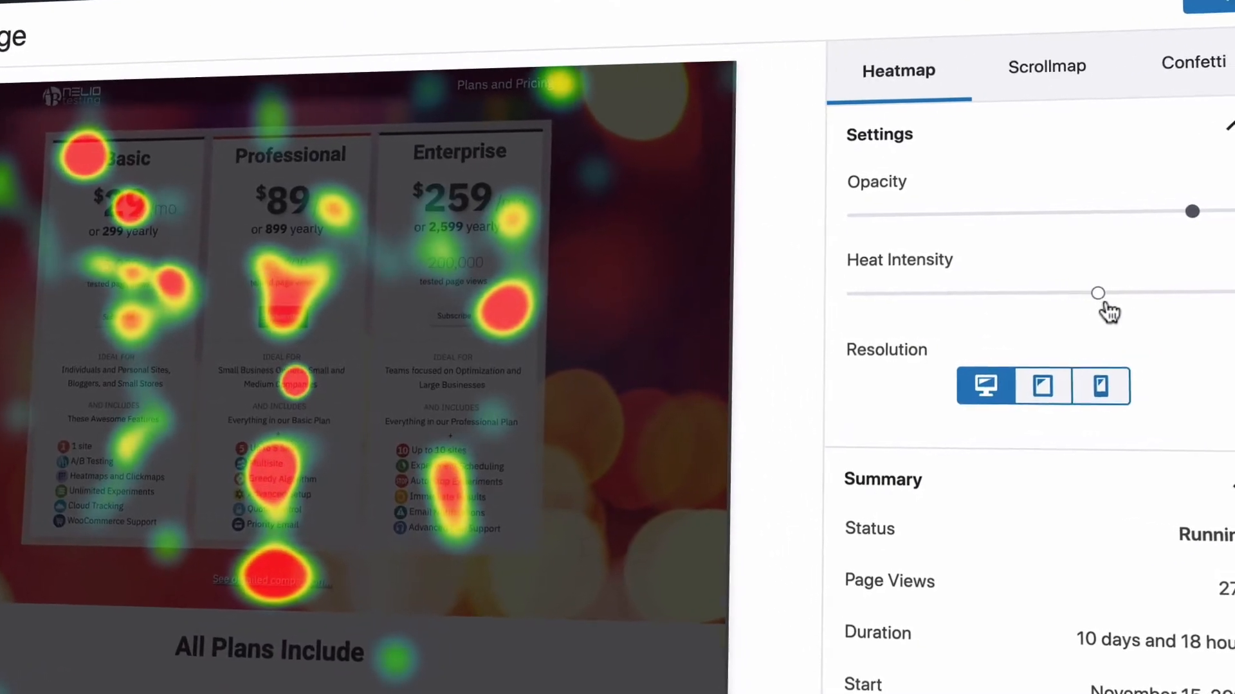
- Switch the pricing page heatmap to the Scrollmap view of scroll depth
click(1047, 65)
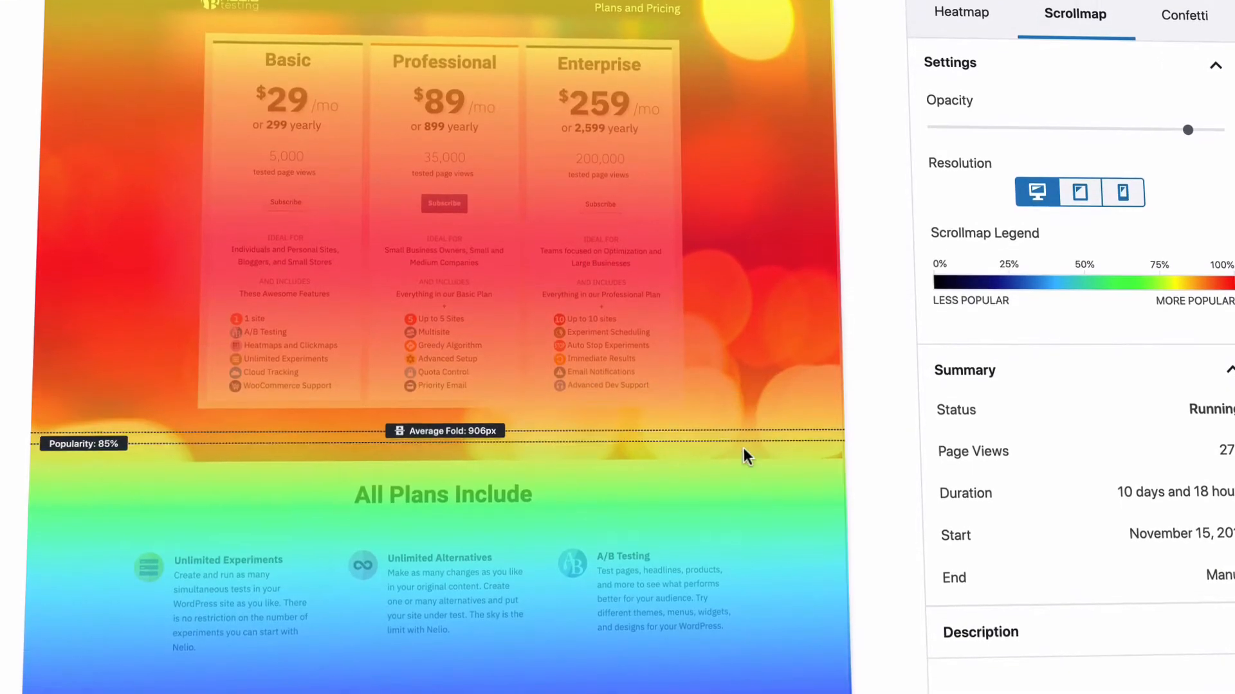
click(1183, 14)
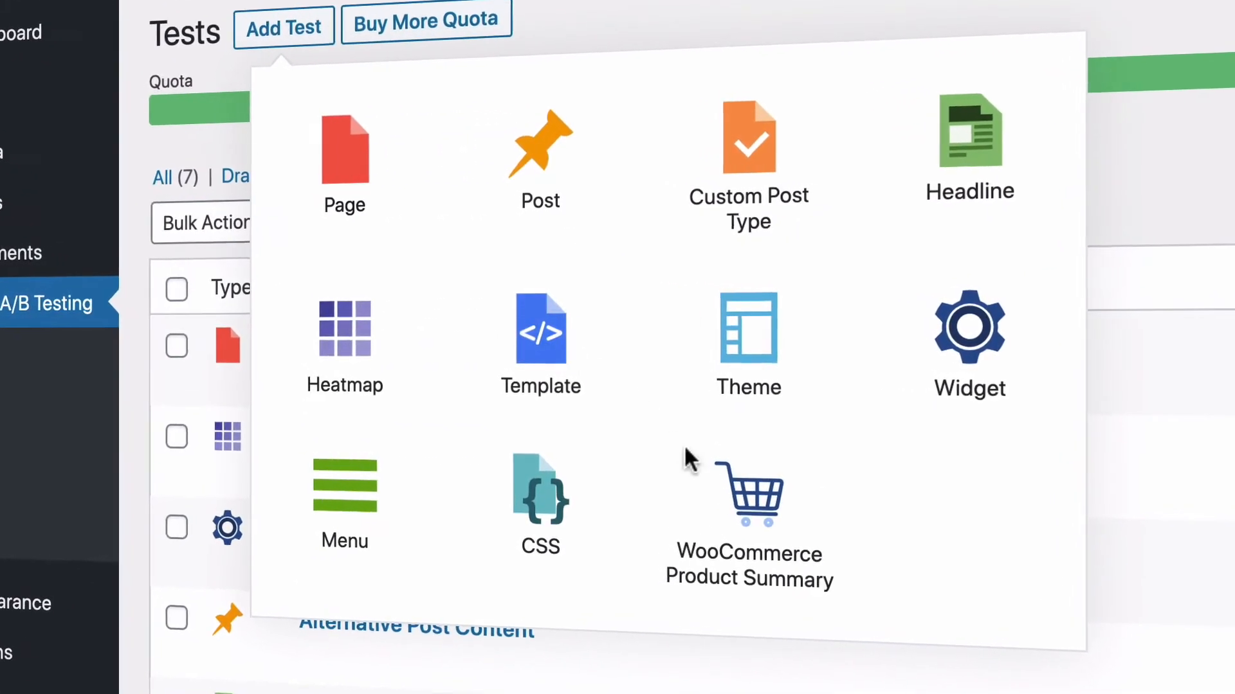
- Create a Page test with goal 'Getting more leads' counting Ninja Form submissions
click(747, 330)
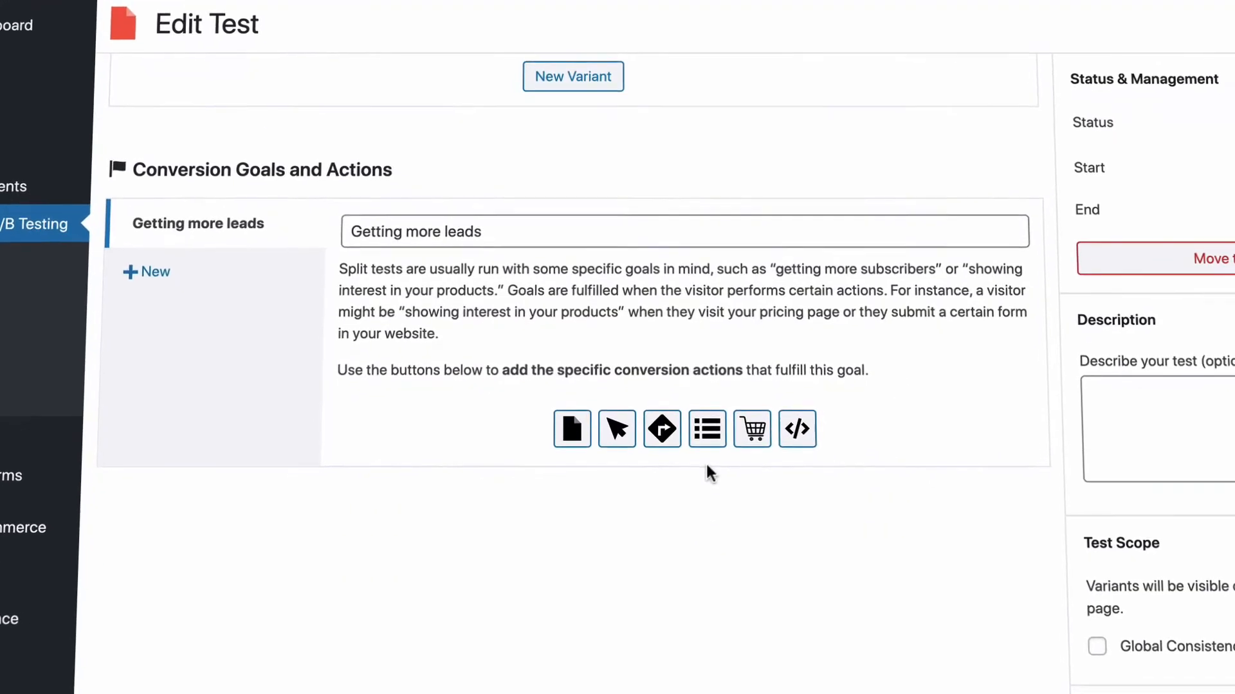
click(706, 429)
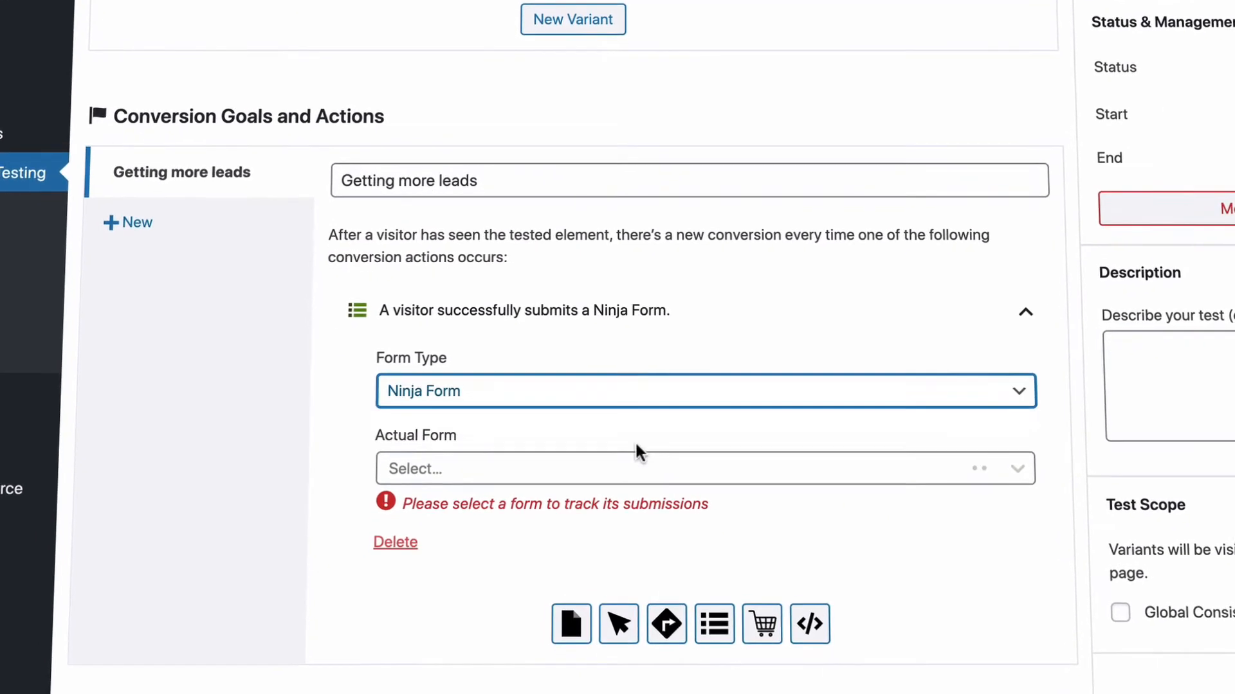